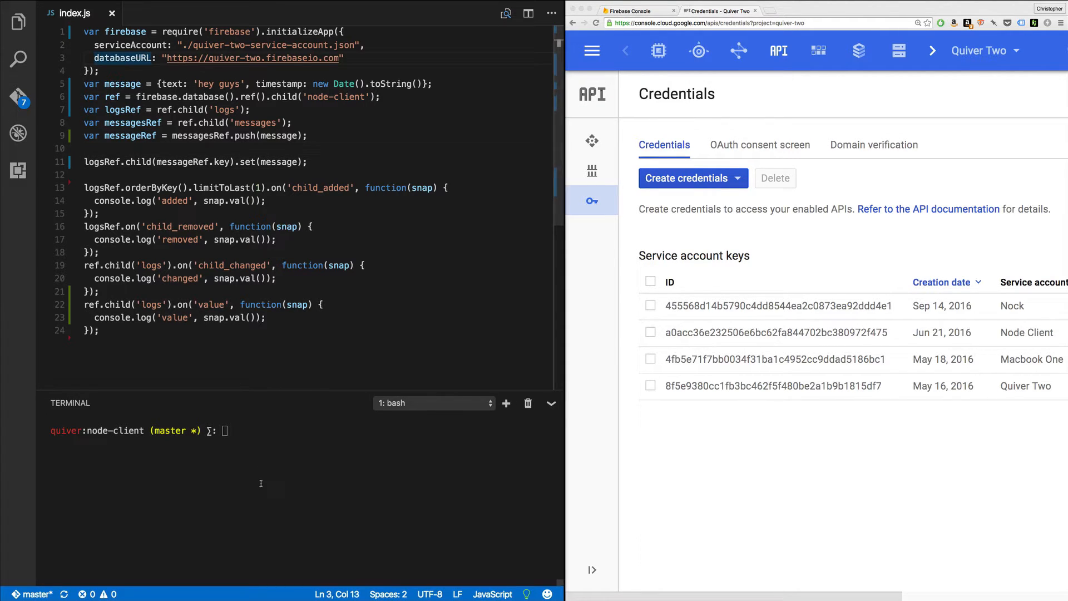
# Step: Run 'npm install --save firebase' in the integrated terminal
pyautogui.write('npm install')
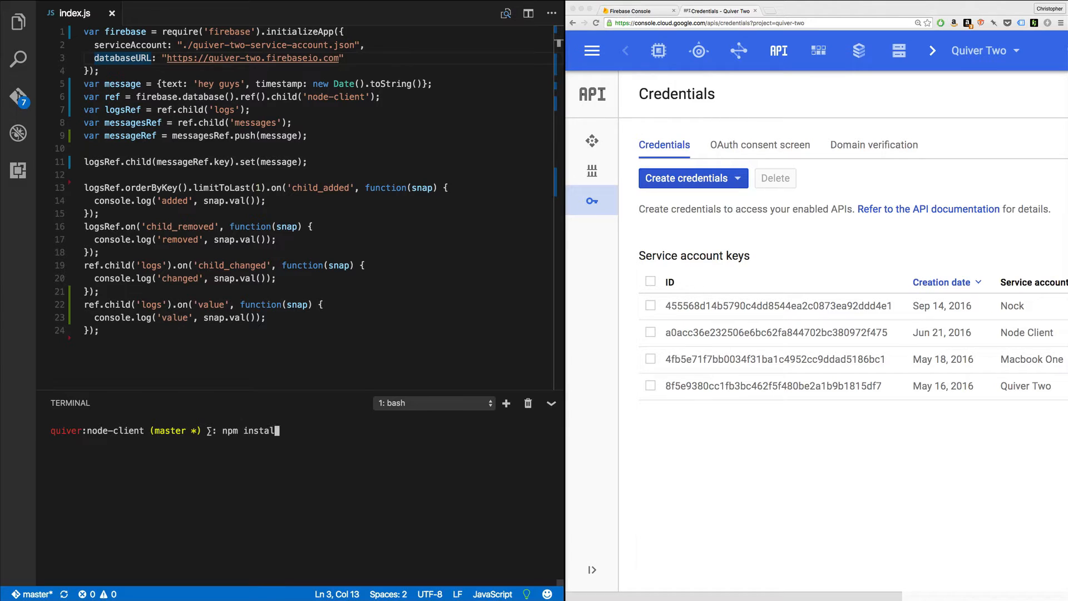
pyautogui.write('--save firebase')
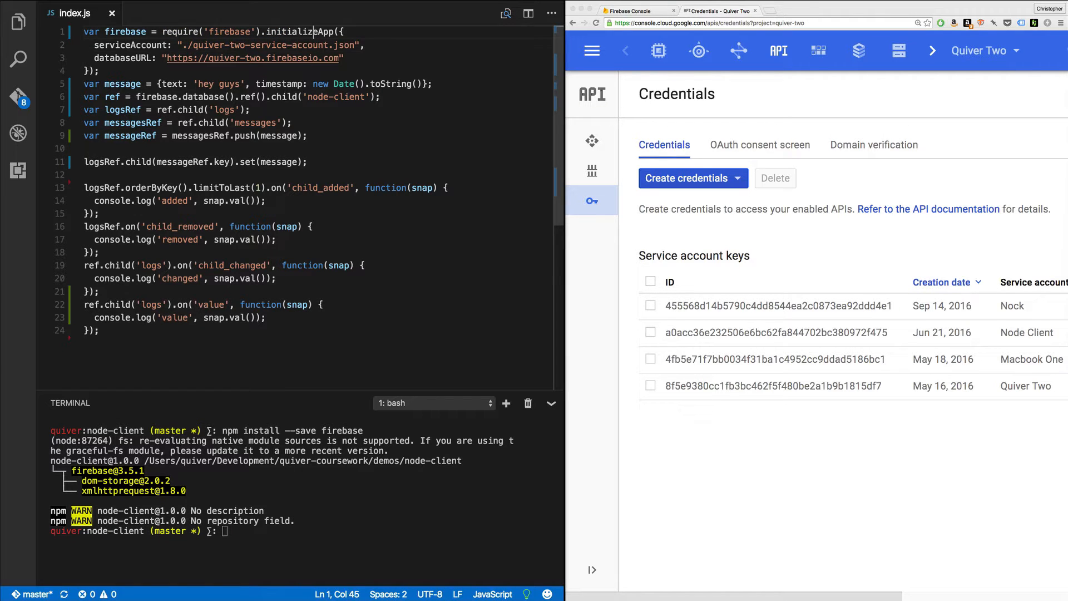
pyautogui.tripleClick(230, 45)
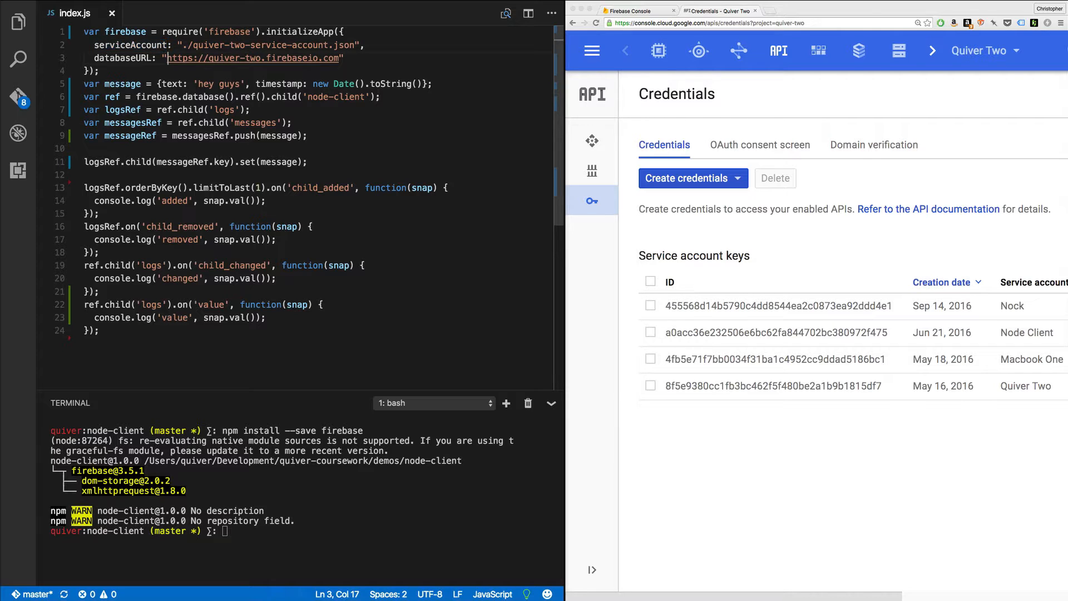
pyautogui.doubleClick(122, 57)
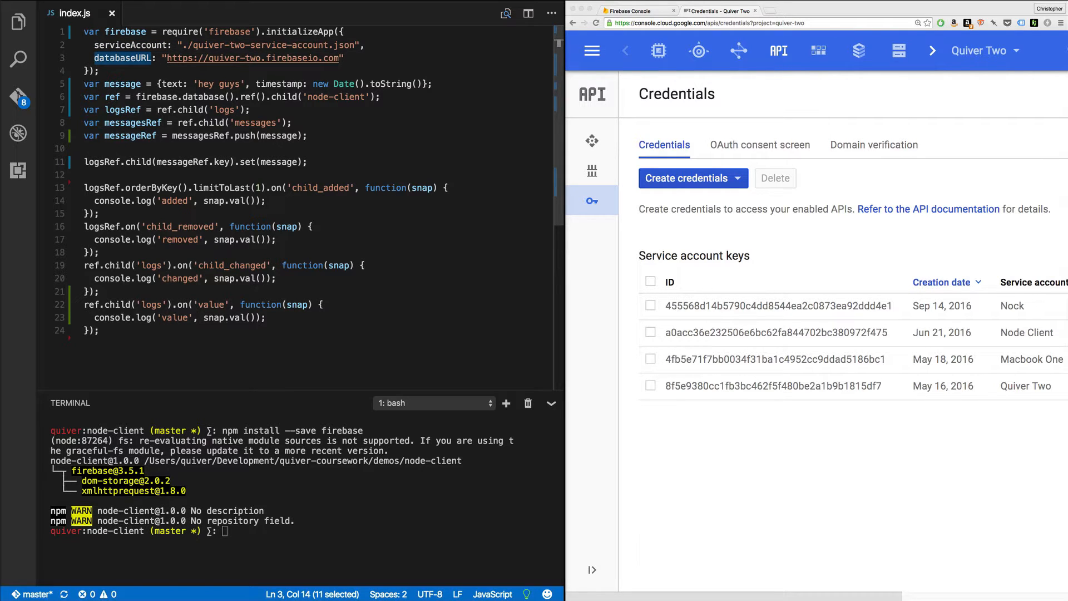
pyautogui.click(97, 45)
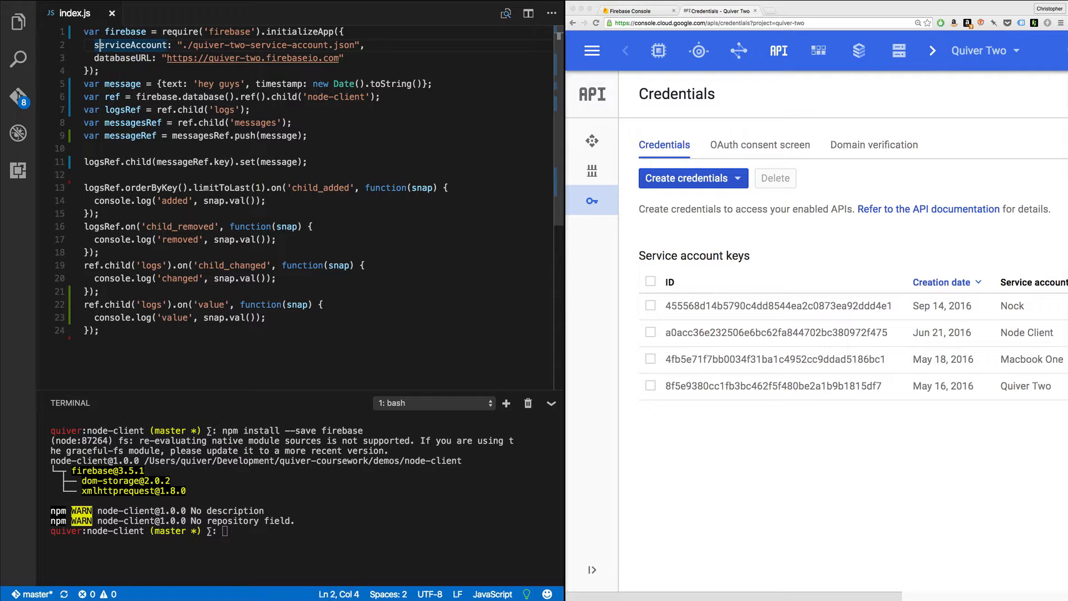
pyautogui.click(131, 58)
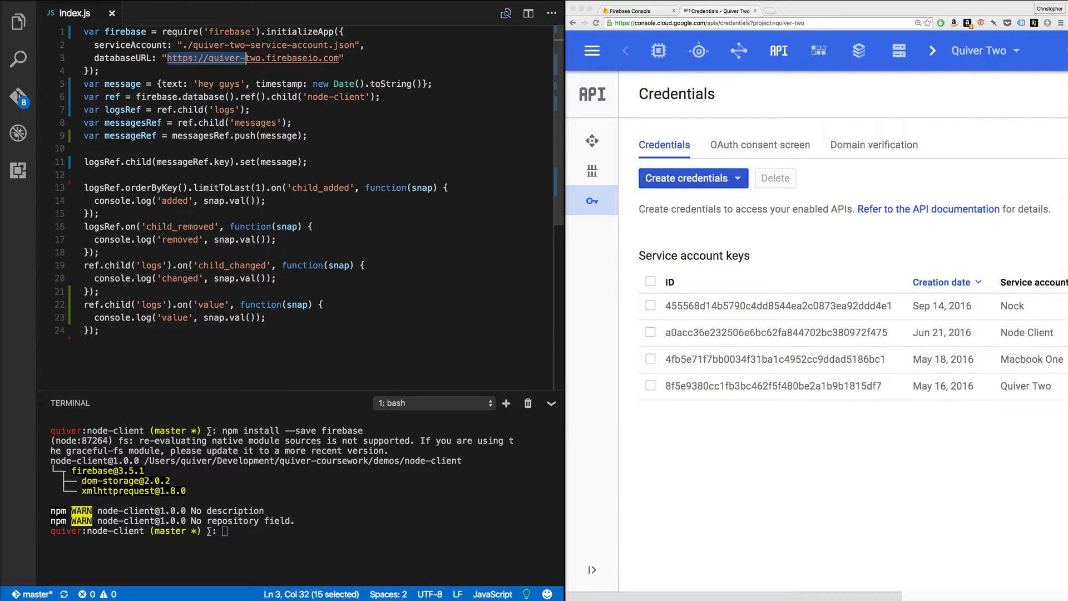
pyautogui.moveTo(501, 46)
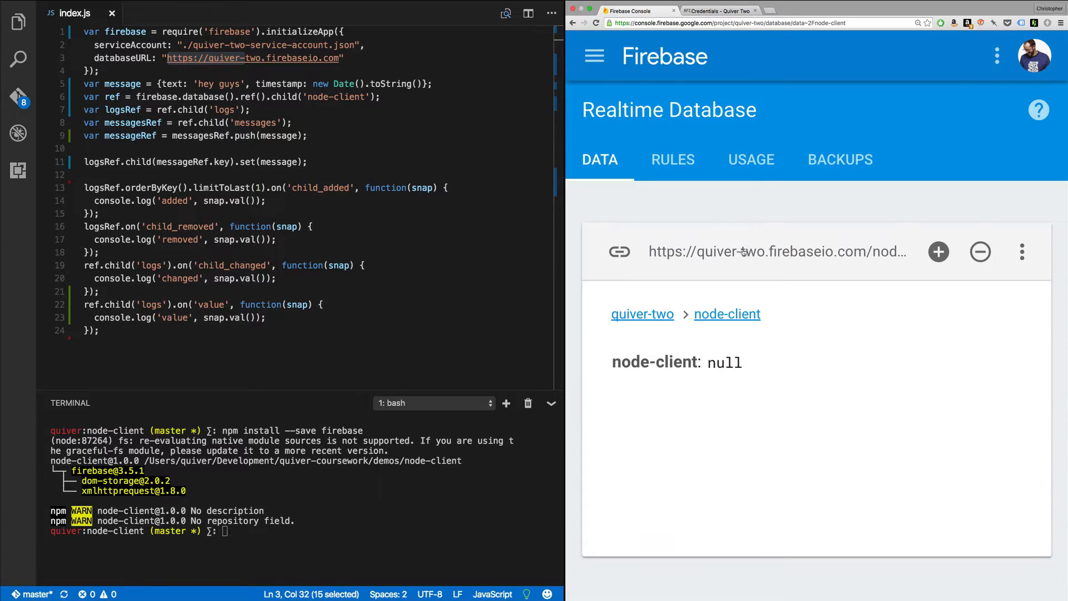
pyautogui.moveTo(769, 258)
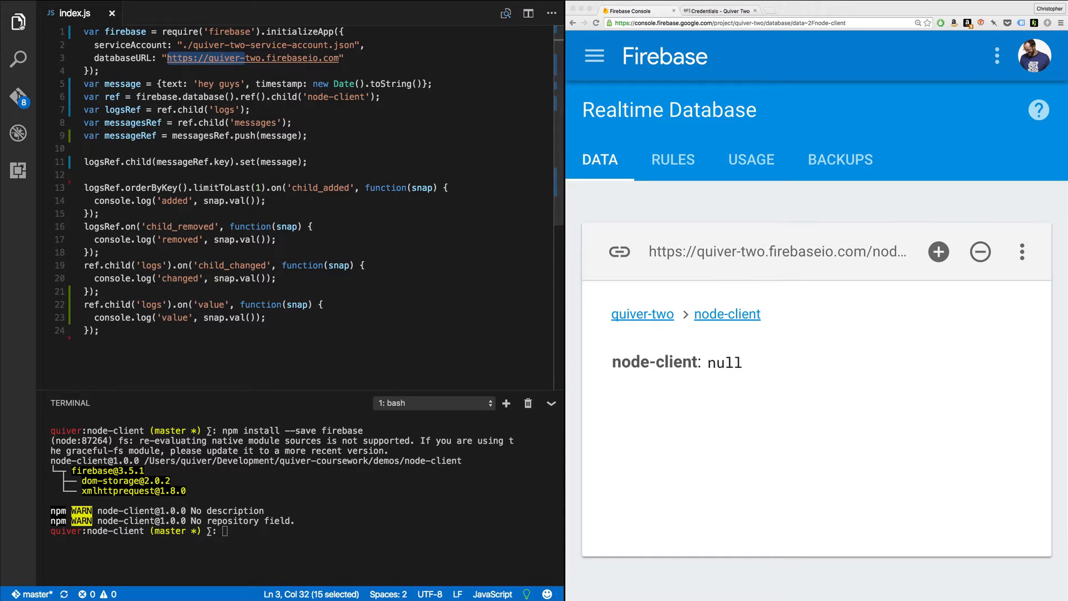
# Step: Show and hide the Explorer file list, then return to the Google Cloud credentials page
pyautogui.click(18, 21)
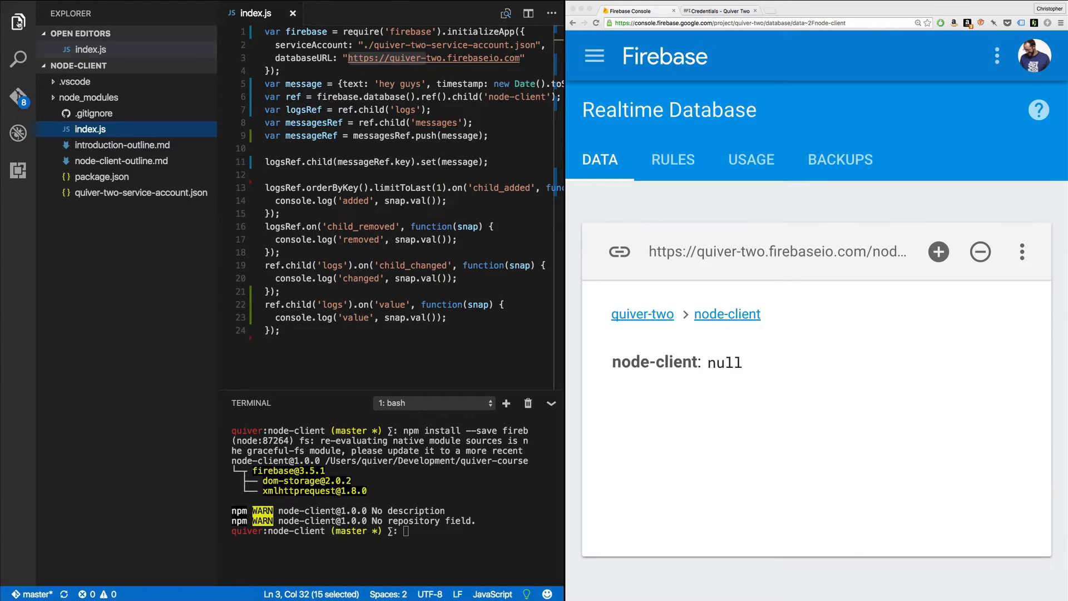
pyautogui.click(18, 22)
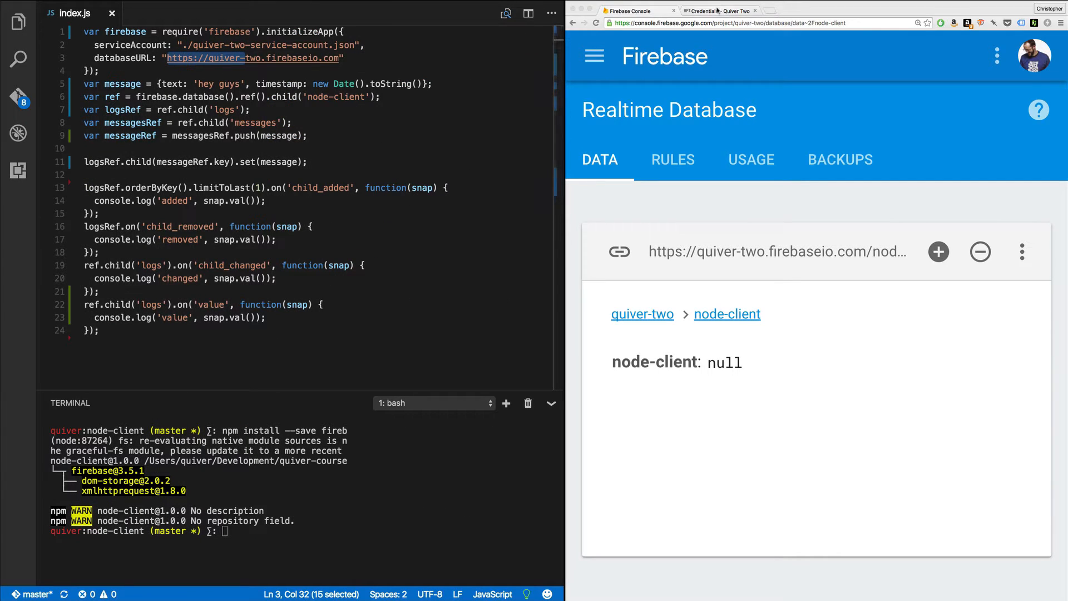
pyautogui.click(716, 11)
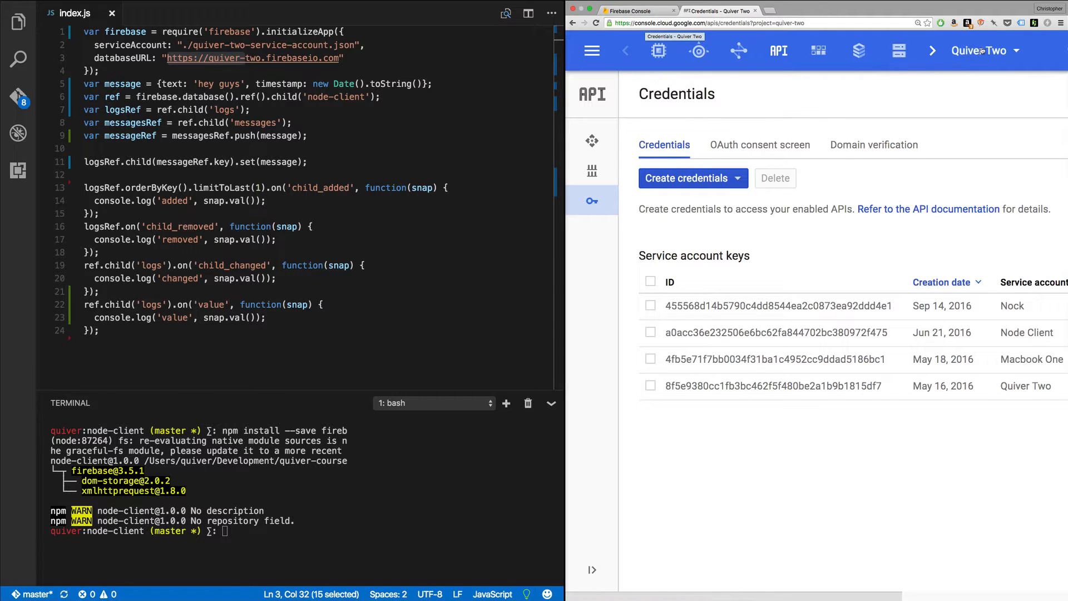
pyautogui.click(985, 50)
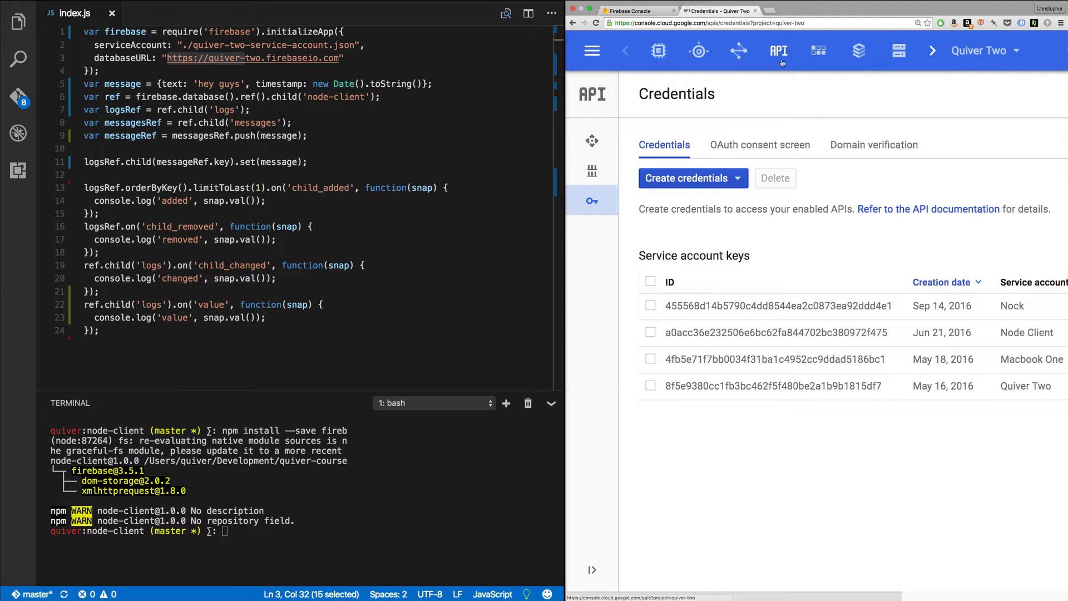
pyautogui.click(592, 50)
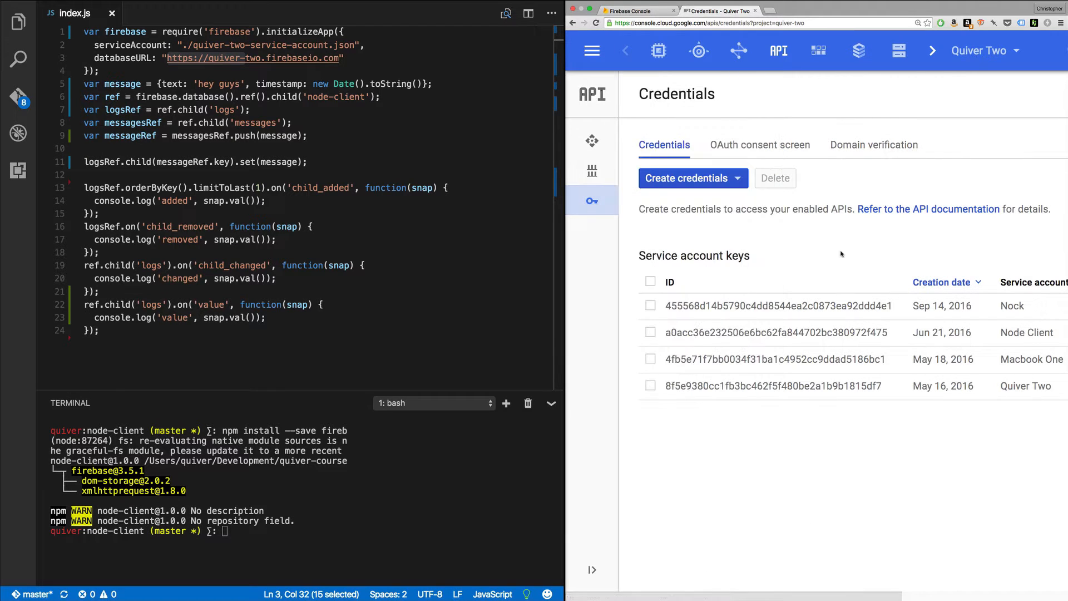
# Step: Create a service account key for a new account named 'some-name', keeping JSON
pyautogui.click(692, 178)
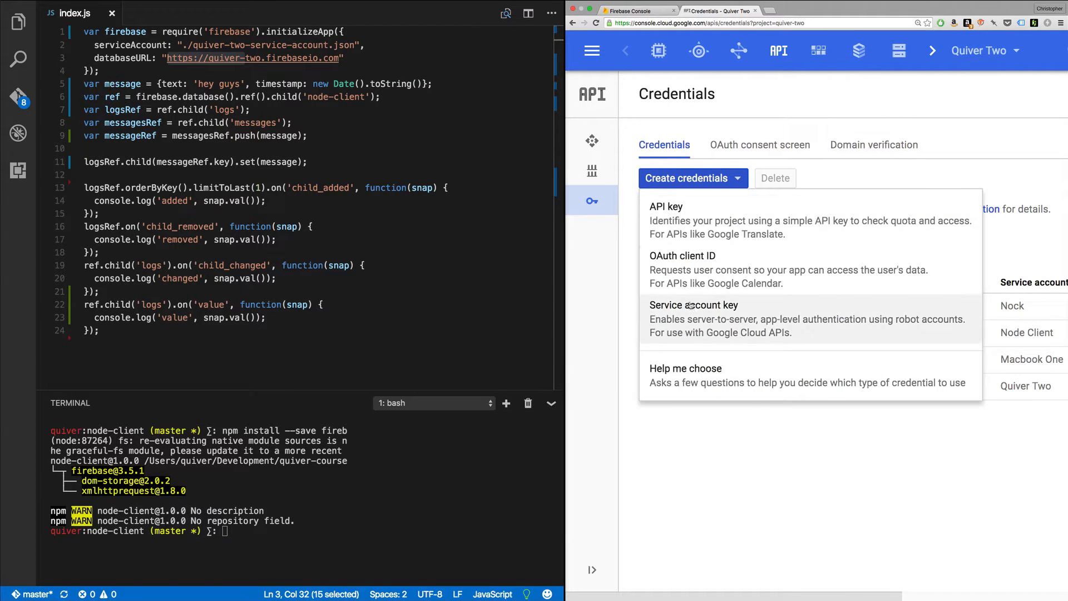
pyautogui.click(693, 304)
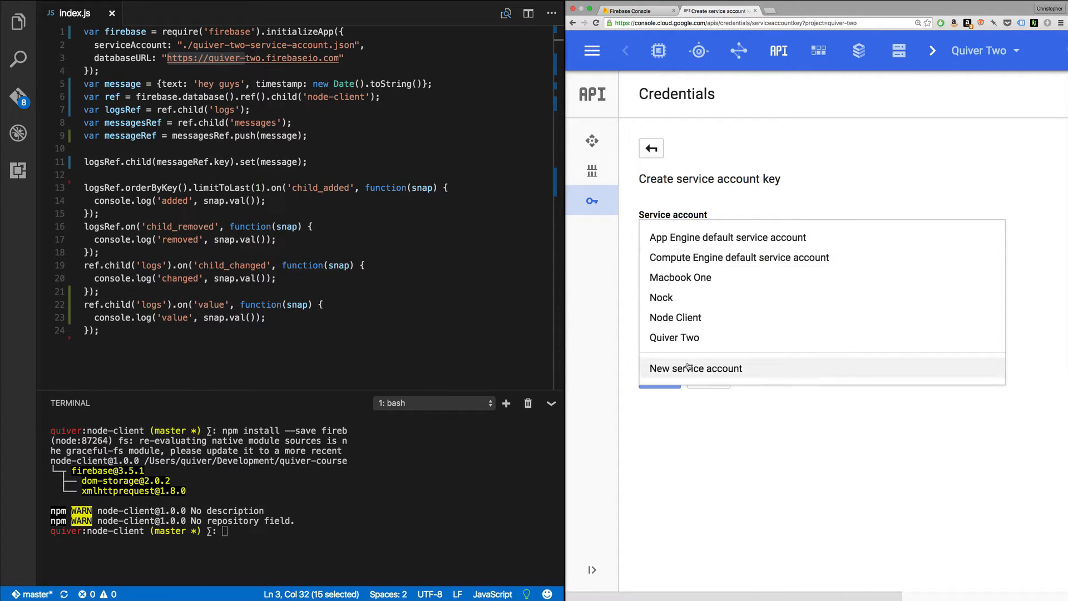
pyautogui.click(696, 368)
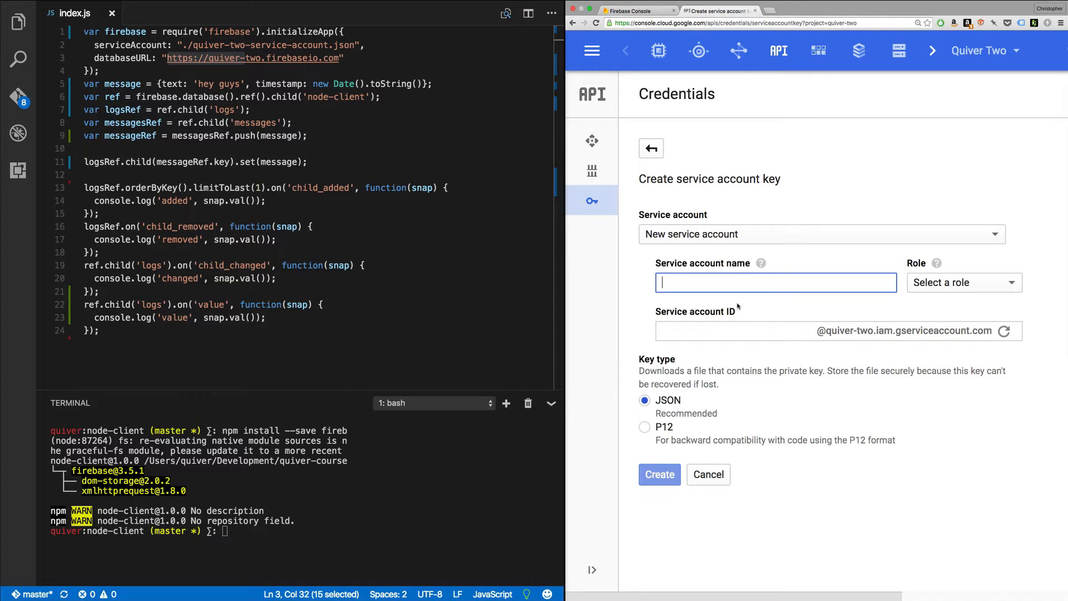
pyautogui.write('some-name')
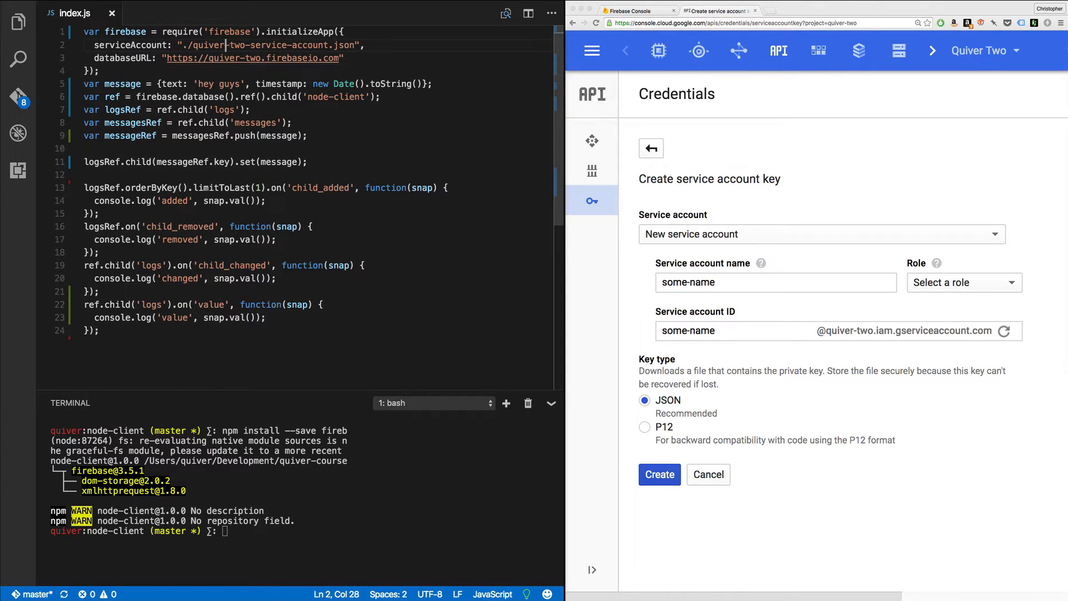
pyautogui.moveTo(190, 45); pyautogui.dragTo(355, 45)
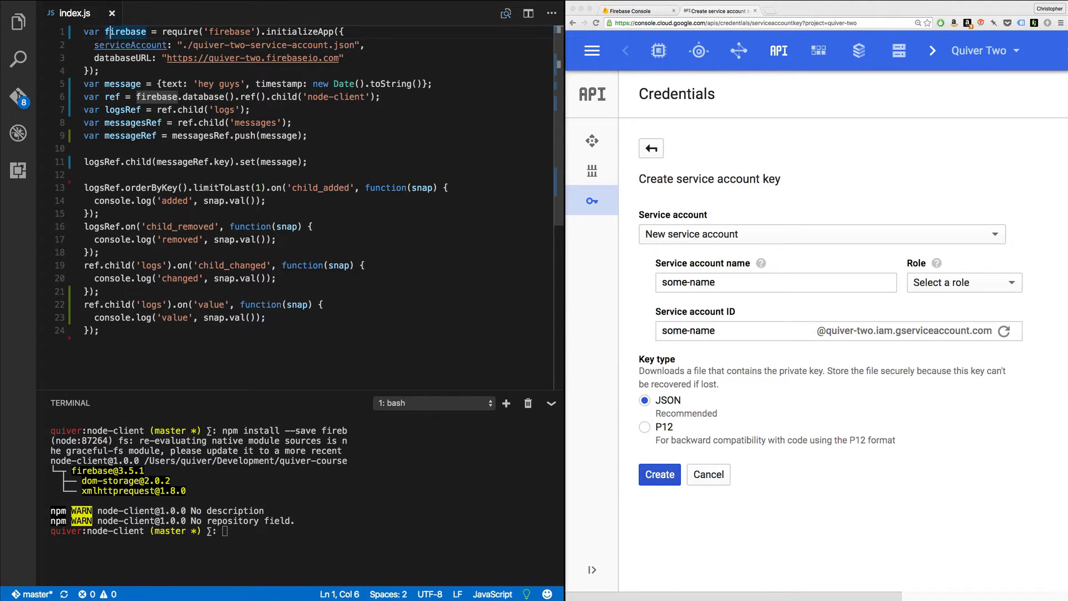
# Step: Type 'any/path/' inside ref() on line 6, then delete it
pyautogui.moveTo(106, 31); pyautogui.dragTo(99, 71)
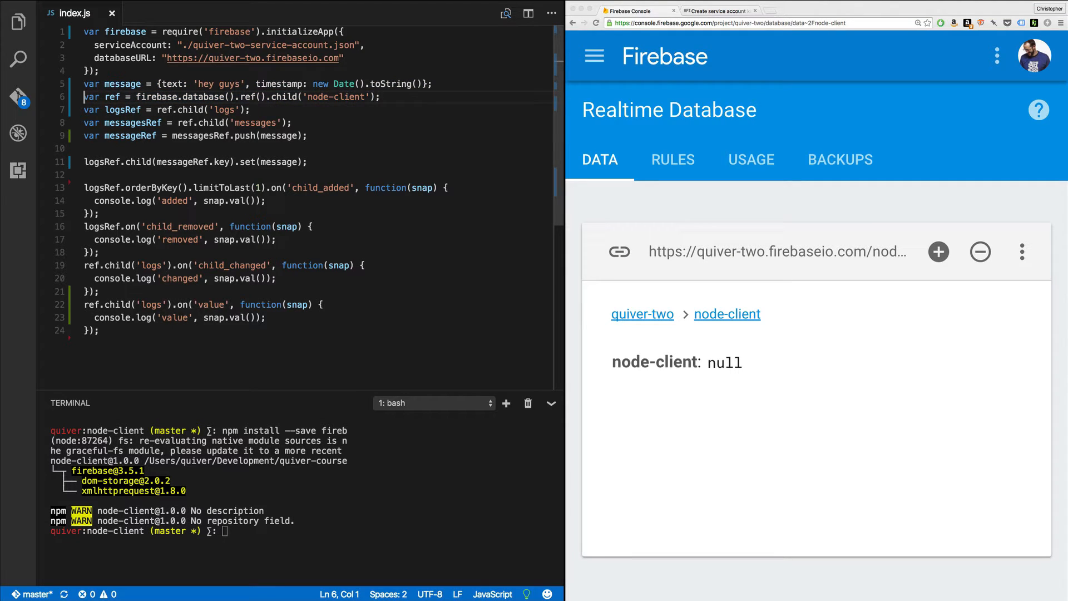
pyautogui.doubleClick(181, 97)
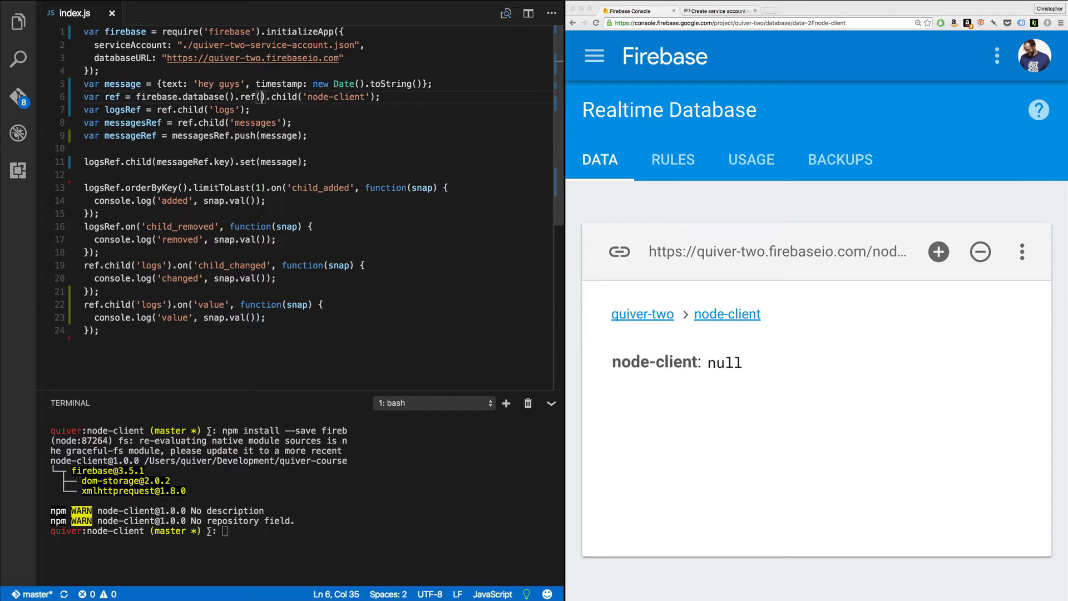
pyautogui.write("any/path/you/like'")
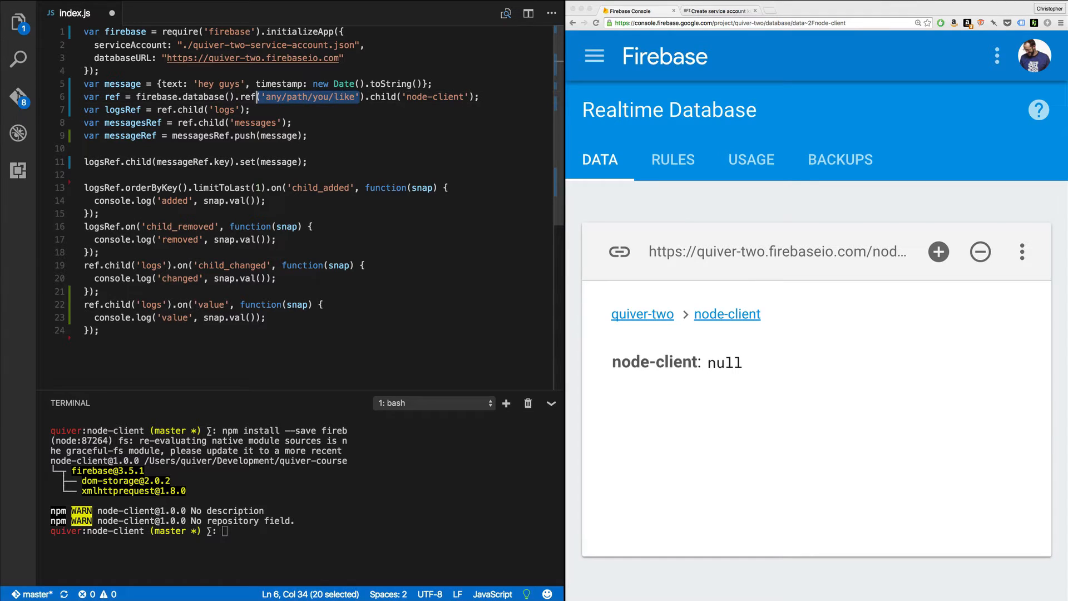
pyautogui.press('Delete')
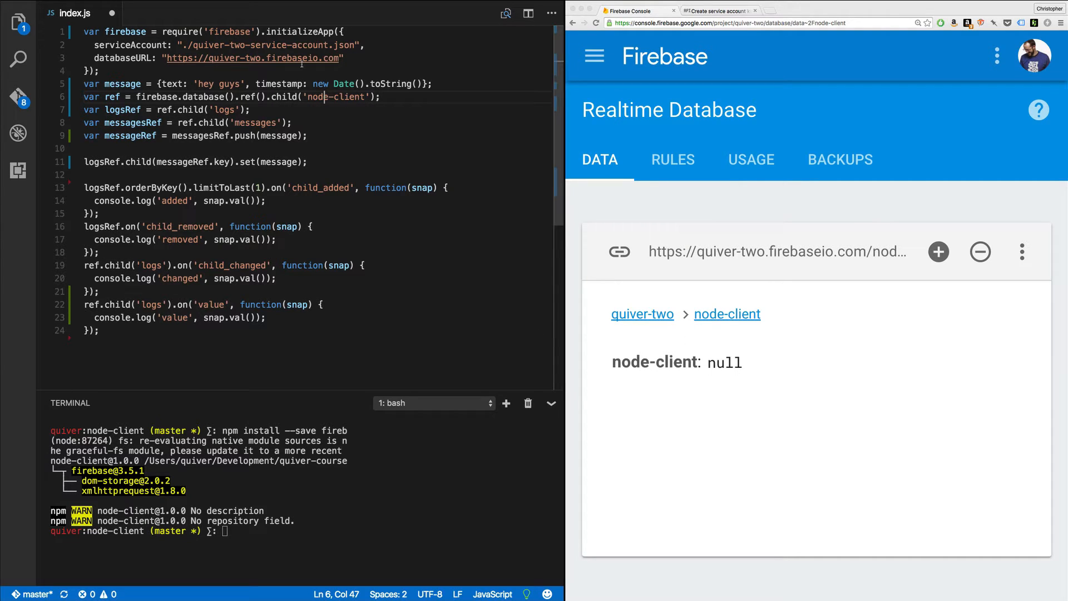
pyautogui.doubleClick(156, 97)
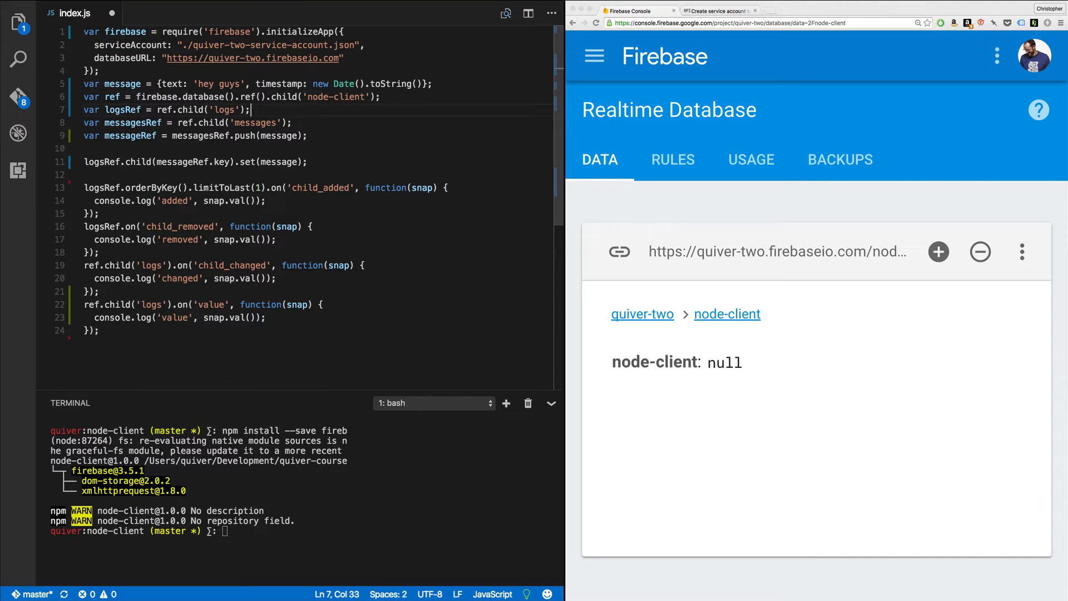
pyautogui.moveTo(83, 109); pyautogui.dragTo(291, 122)
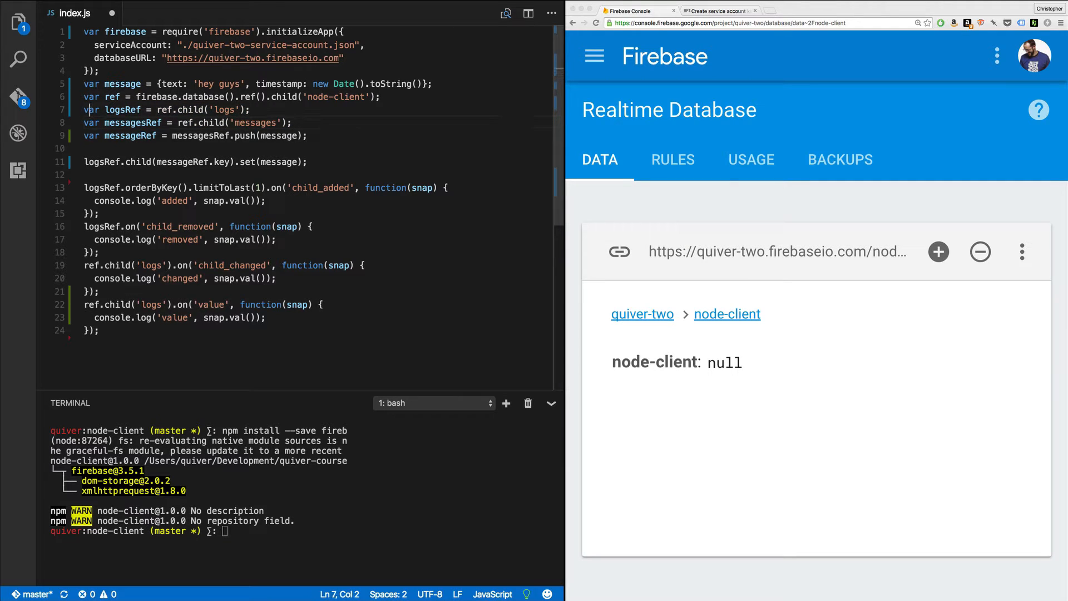
pyautogui.doubleClick(130, 135)
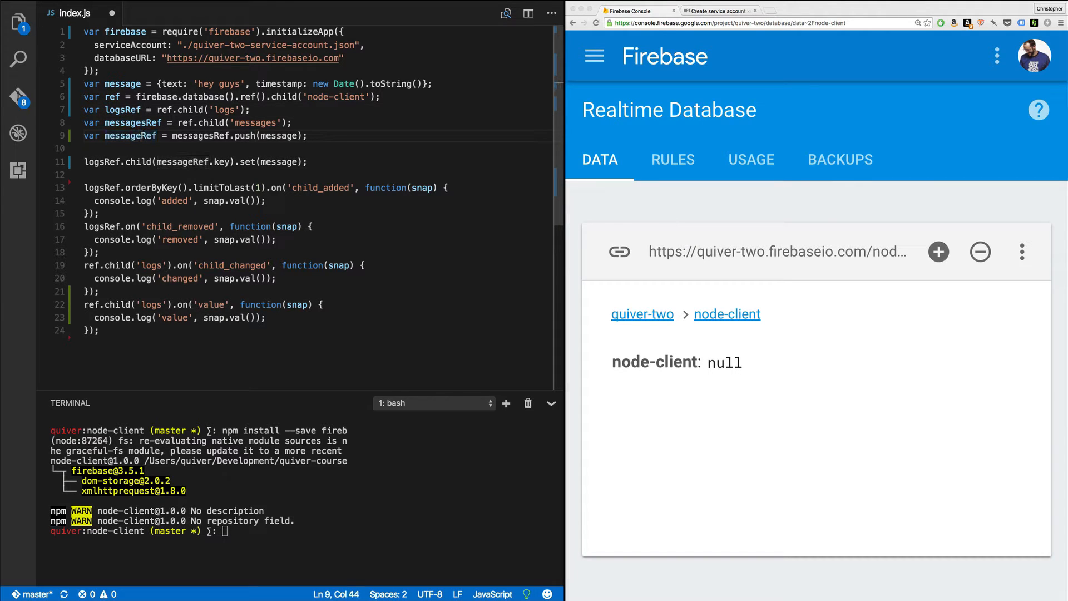
pyautogui.doubleClick(248, 136)
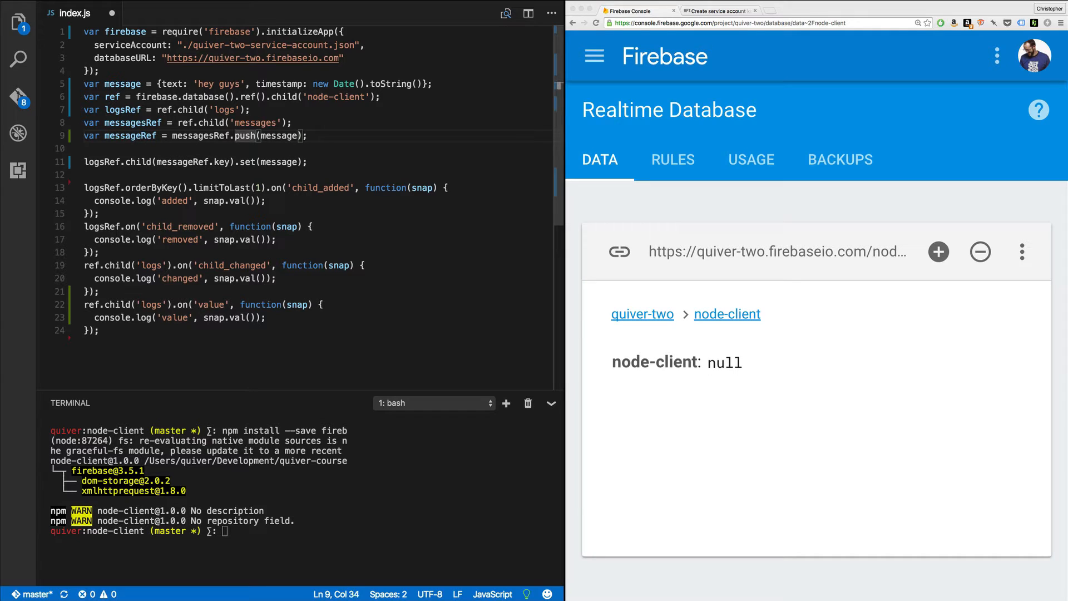